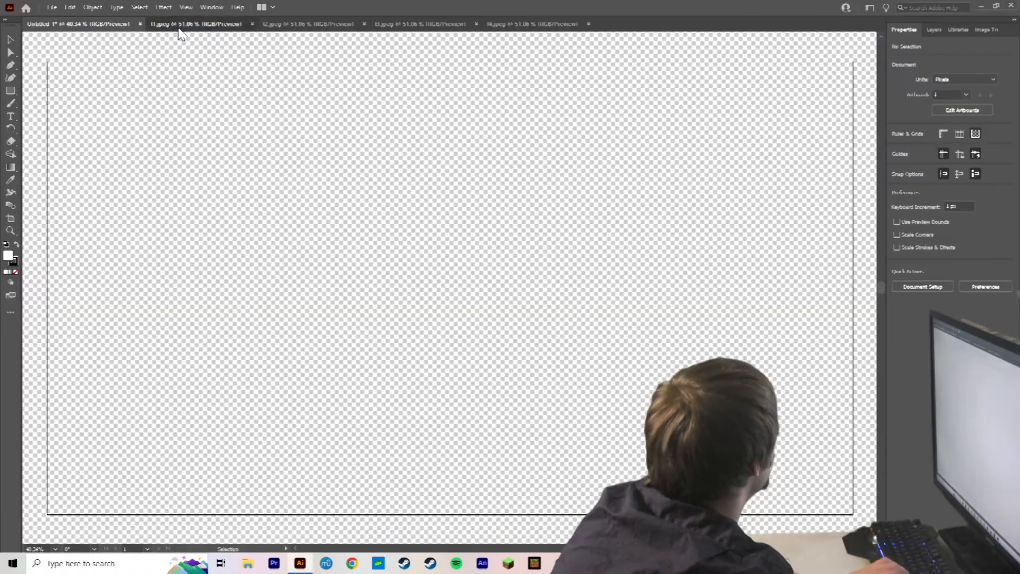
Image-trace the scanned face as a Black and White Logo and expand it into editable paths.
{"action": "left_click", "coordinate": [195, 24]}
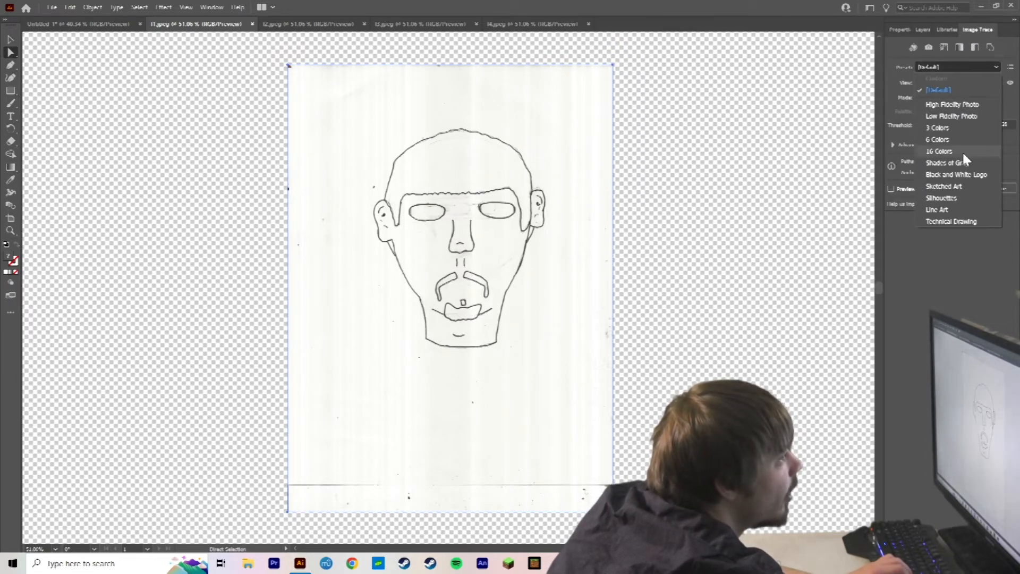
{"action": "left_click", "coordinate": [956, 175]}
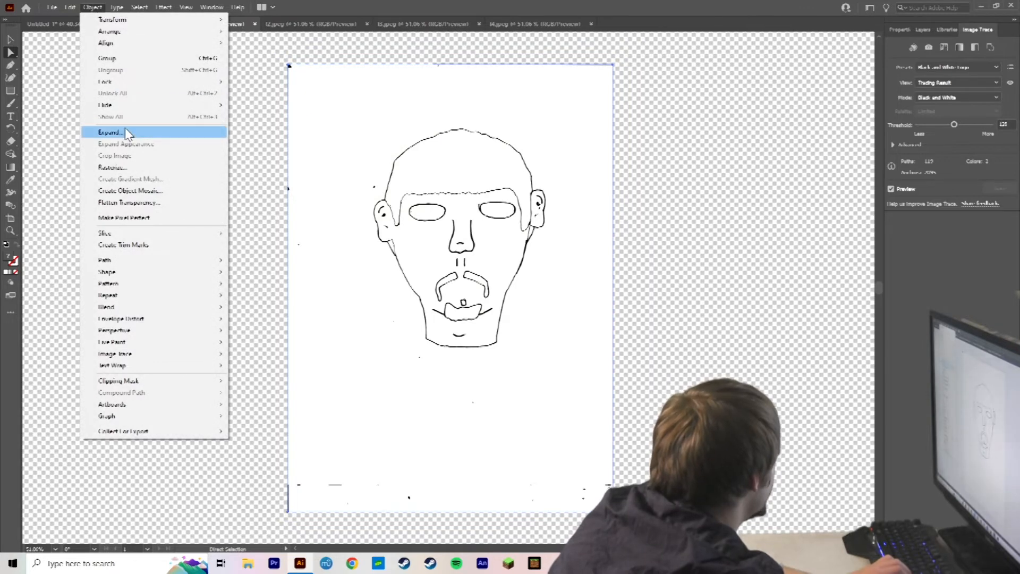
{"action": "left_click", "coordinate": [108, 132]}
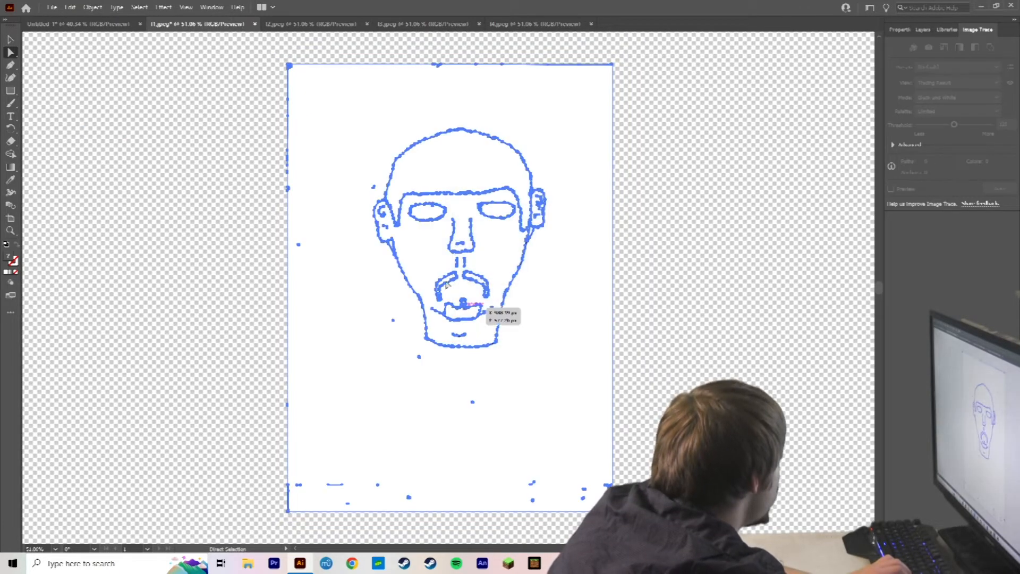
{"action": "left_click", "coordinate": [330, 96]}
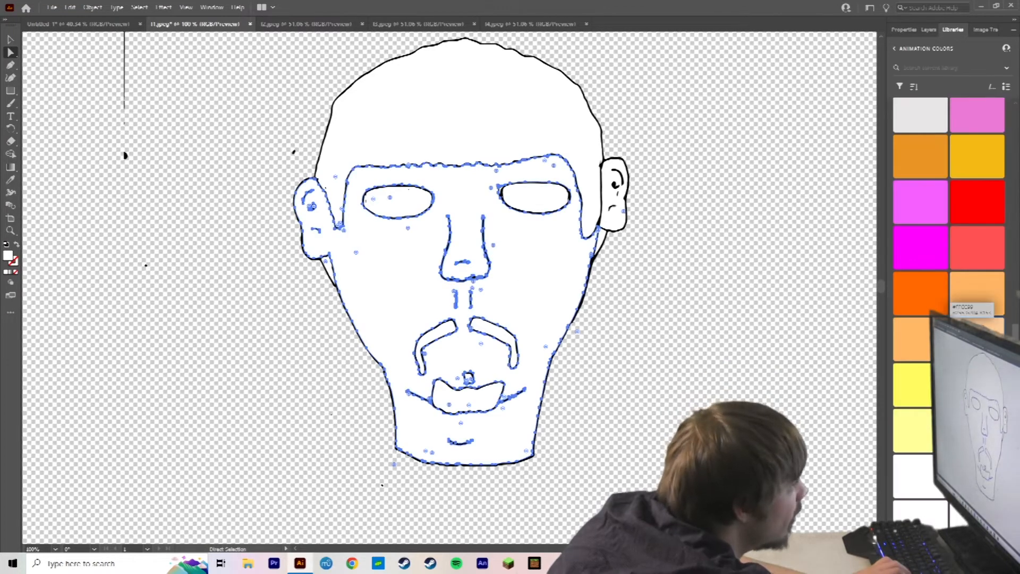
Live Paint the face regions with peach skin and orange hair, moustache and goatee swatches.
{"action": "left_click", "coordinate": [978, 294]}
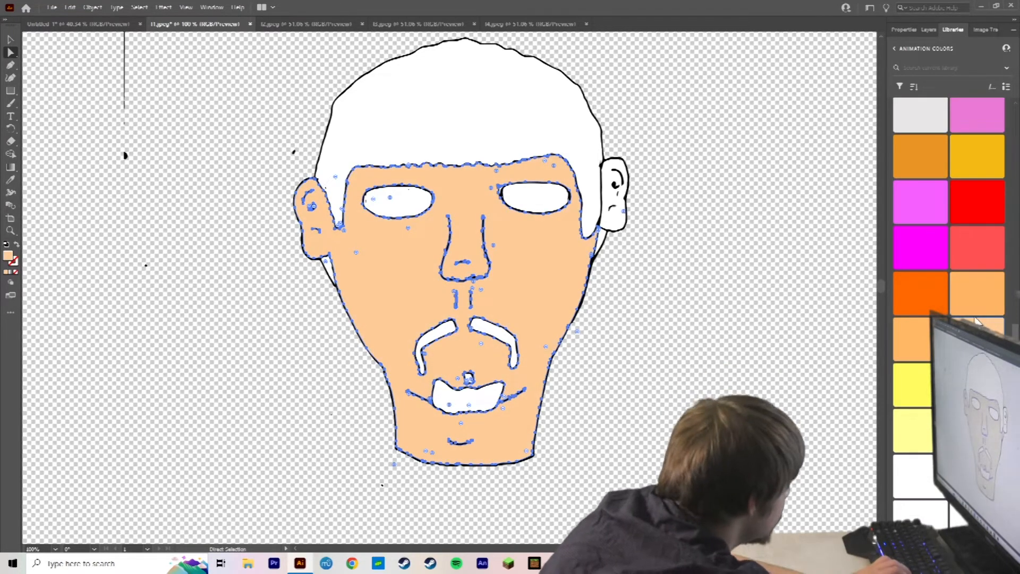
{"action": "left_click", "coordinate": [976, 294]}
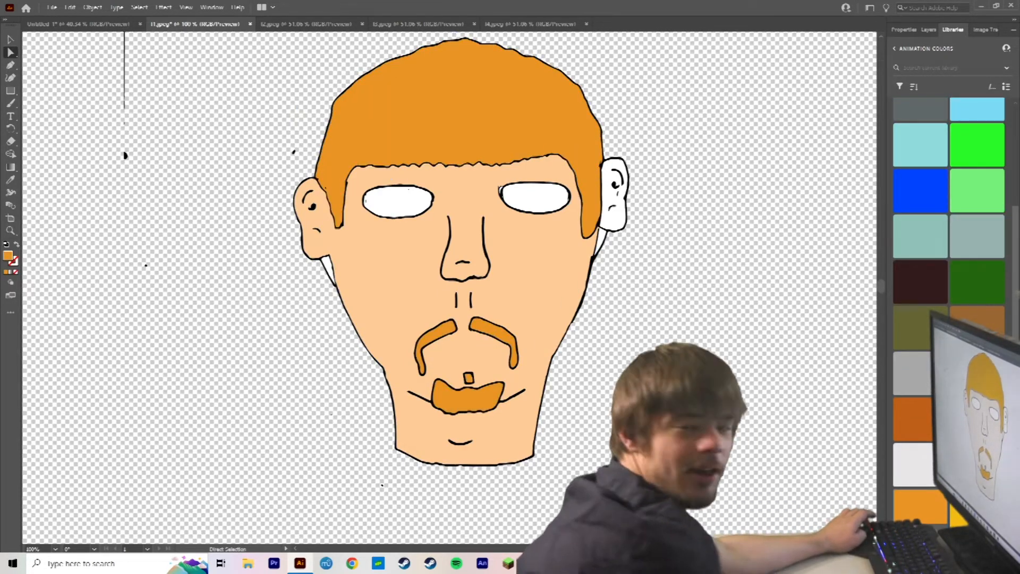
{"action": "left_click", "coordinate": [51, 7]}
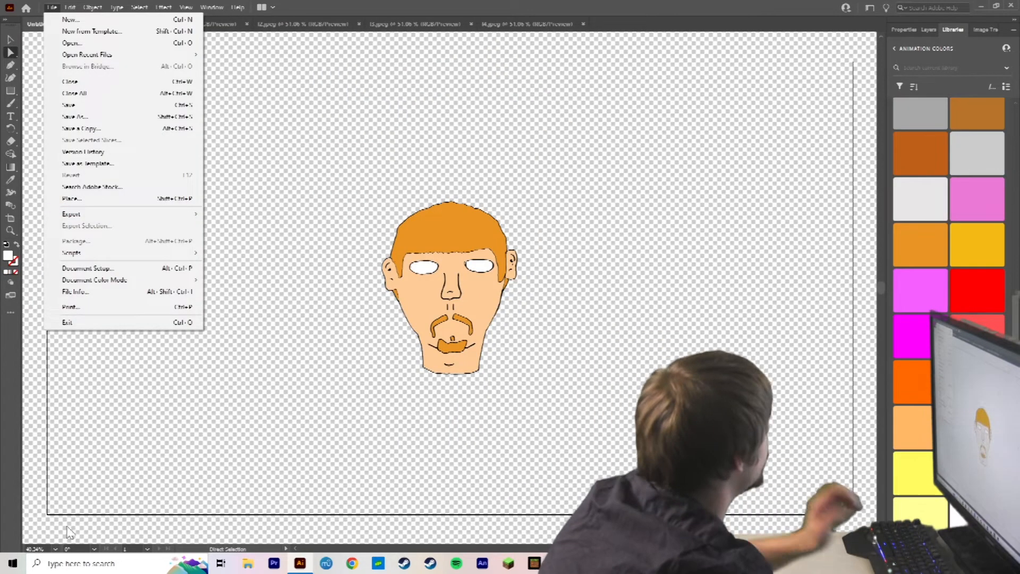
Export the coloured face via Export As, named head forward with PNG format.
{"action": "left_click", "coordinate": [70, 214]}
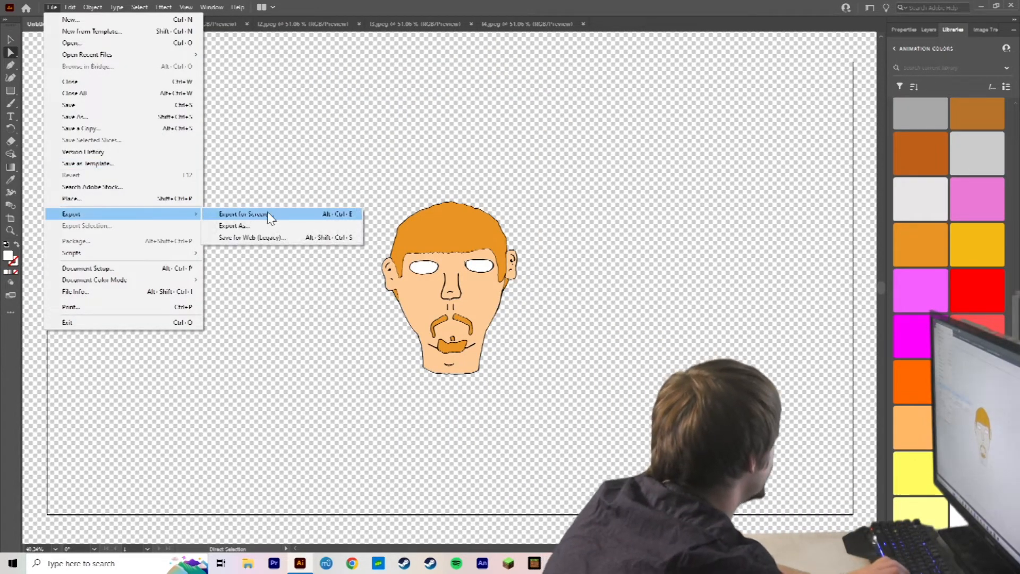
{"action": "left_click", "coordinate": [234, 225]}
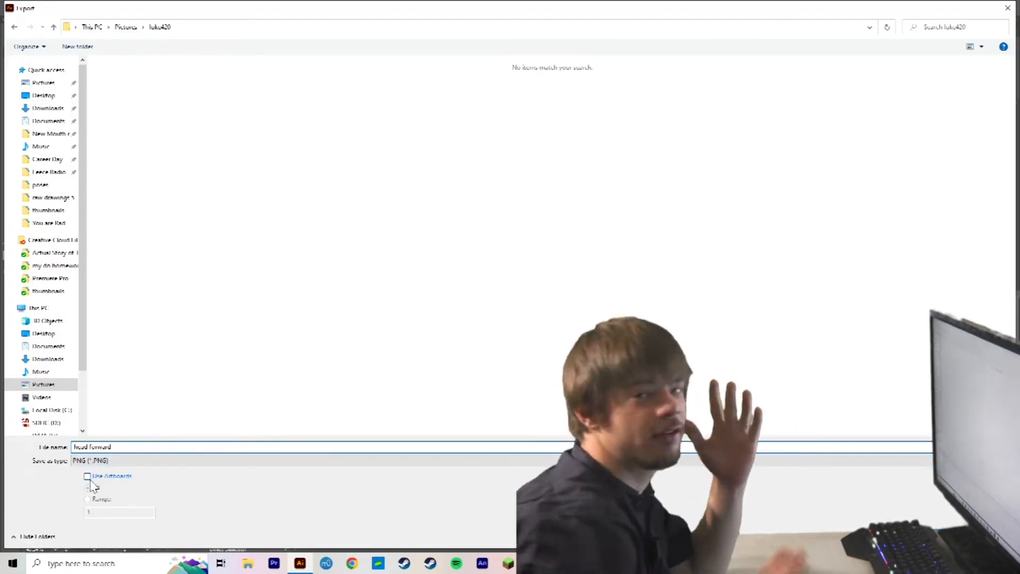
{"action": "left_click", "coordinate": [89, 460]}
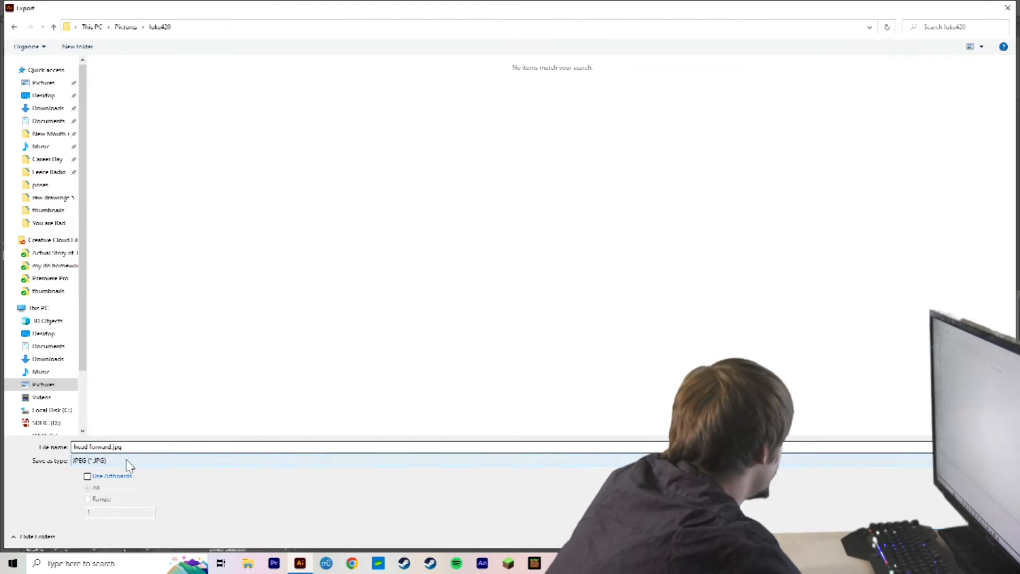
{"action": "left_click", "coordinate": [88, 460]}
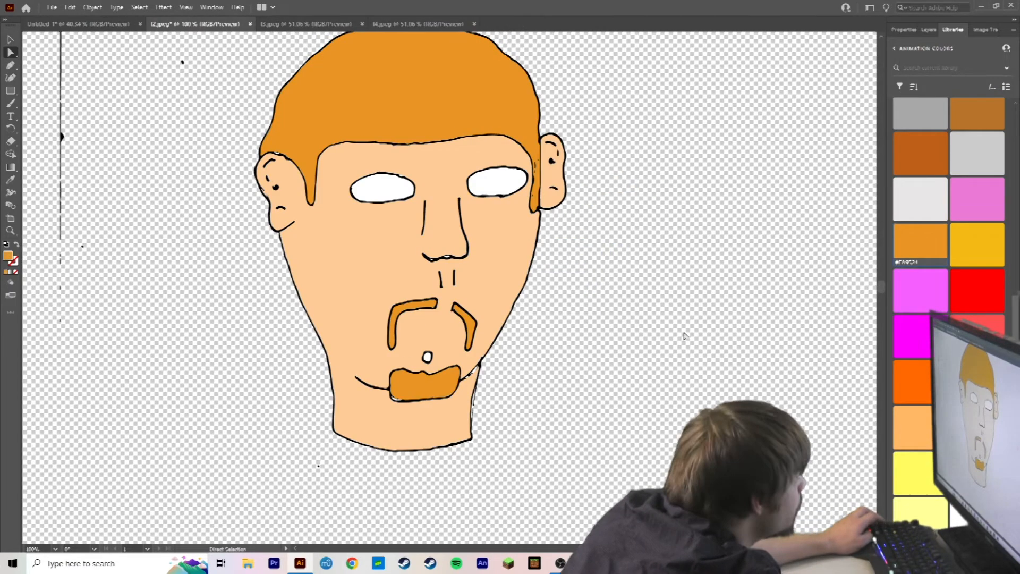
Confirm PNG options at High (300 ppi) with transparent background for the export.
{"action": "left_click", "coordinate": [51, 8]}
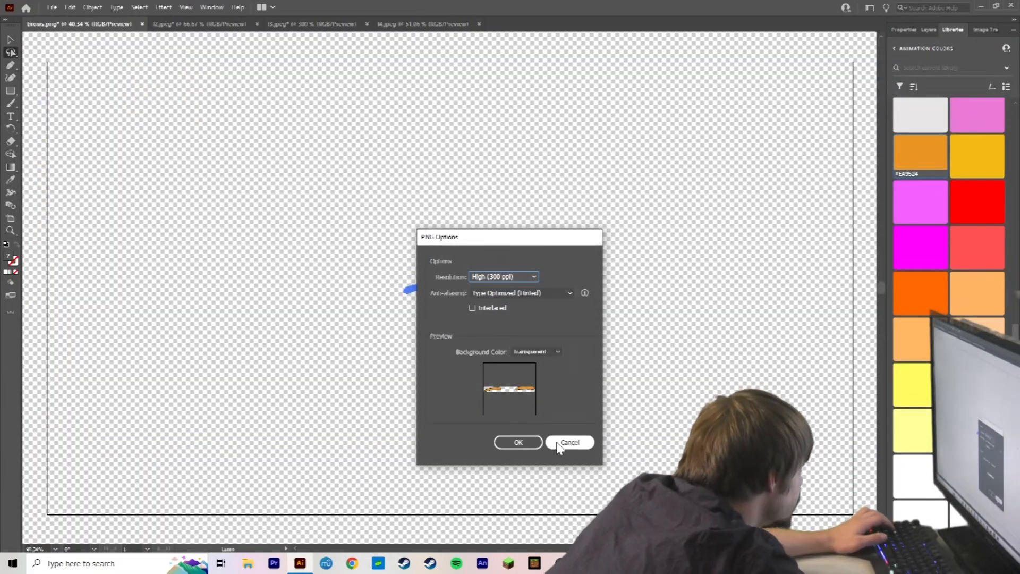
{"action": "left_click", "coordinate": [570, 442]}
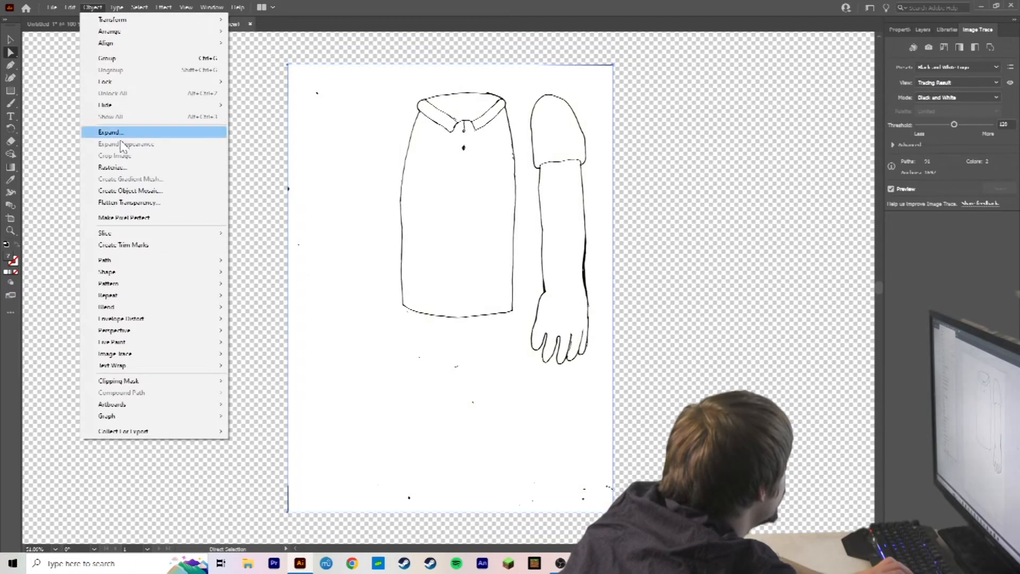
Expand the torso and arm trace into editable vector paths.
{"action": "left_click", "coordinate": [109, 131]}
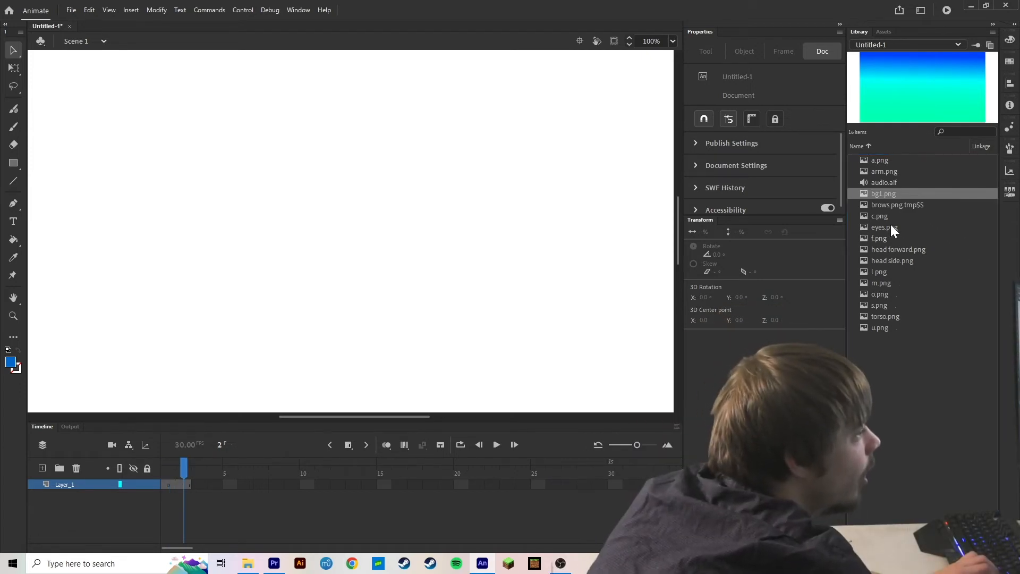
Drag bg1.png from the Library onto the stage as the gradient background layer.
{"action": "left_click", "coordinate": [885, 182]}
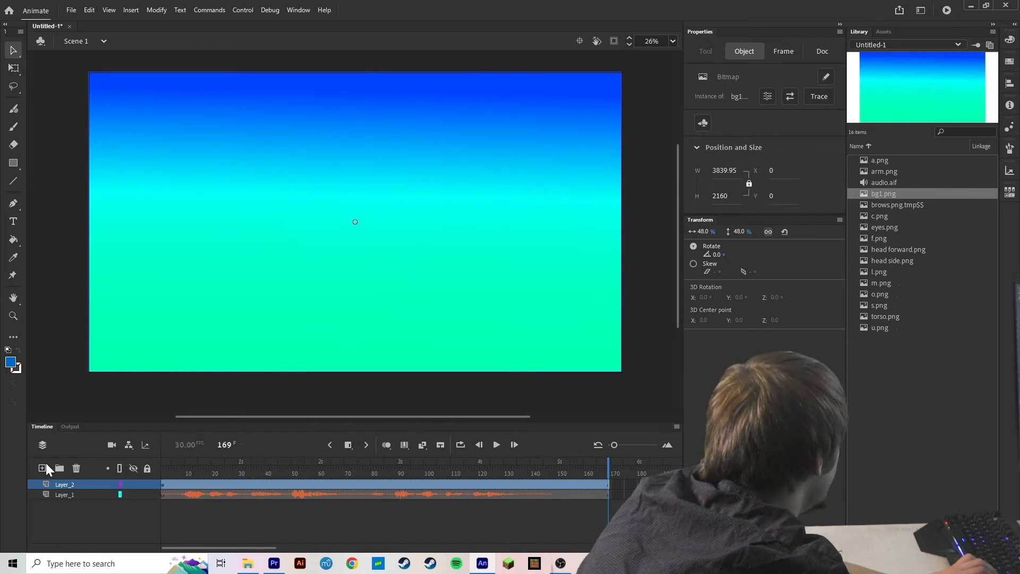
Add a character layer and rig the placed arm with the Asset Warp tool options.
{"action": "left_click", "coordinate": [42, 469]}
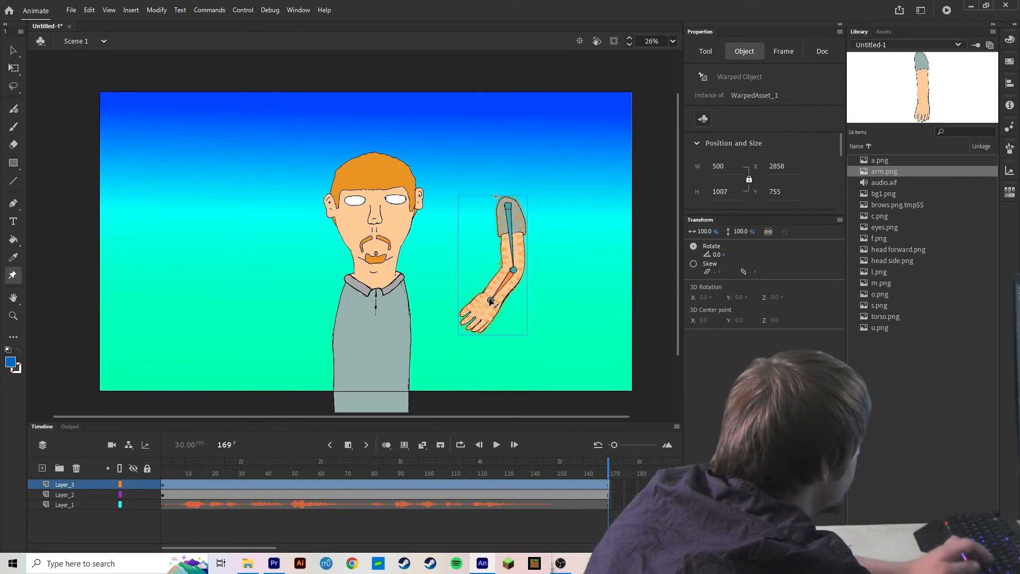
{"action": "right_click", "coordinate": [373, 273]}
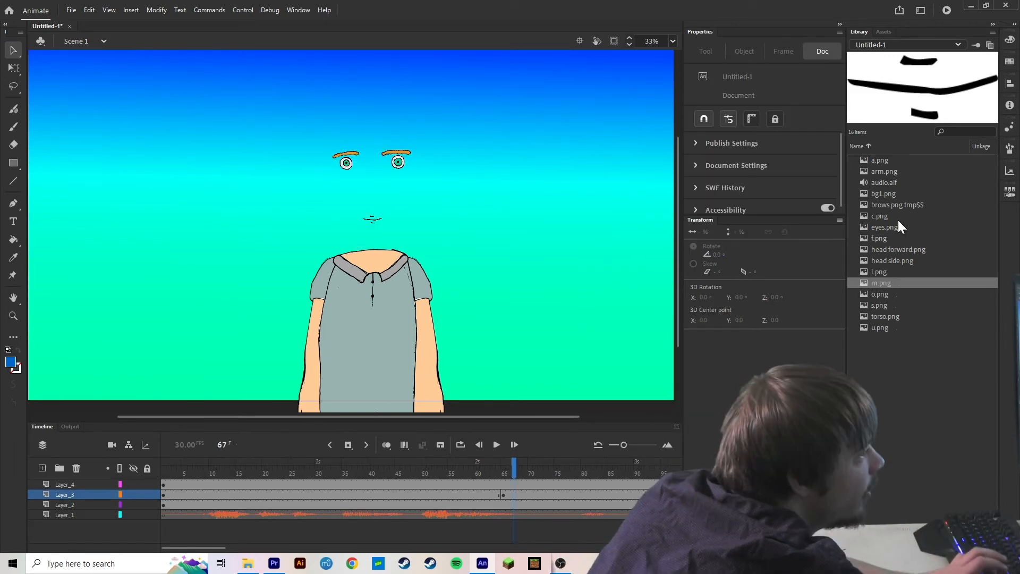
Key and resize mouth shapes on Layer_4, then retrace head forward.png as a Black and White Logo.
{"action": "left_click", "coordinate": [893, 260]}
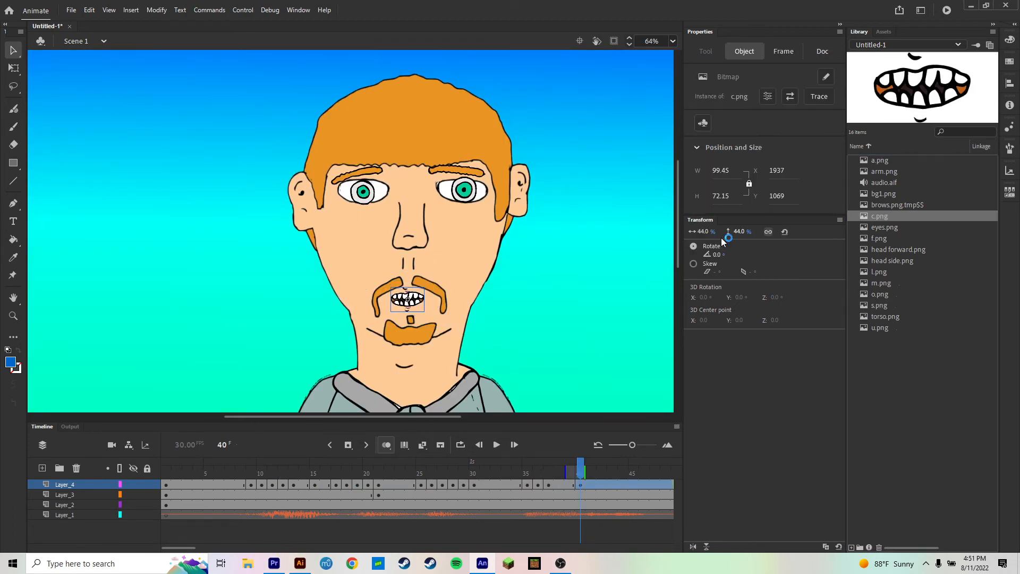
{"action": "left_click", "coordinate": [300, 563]}
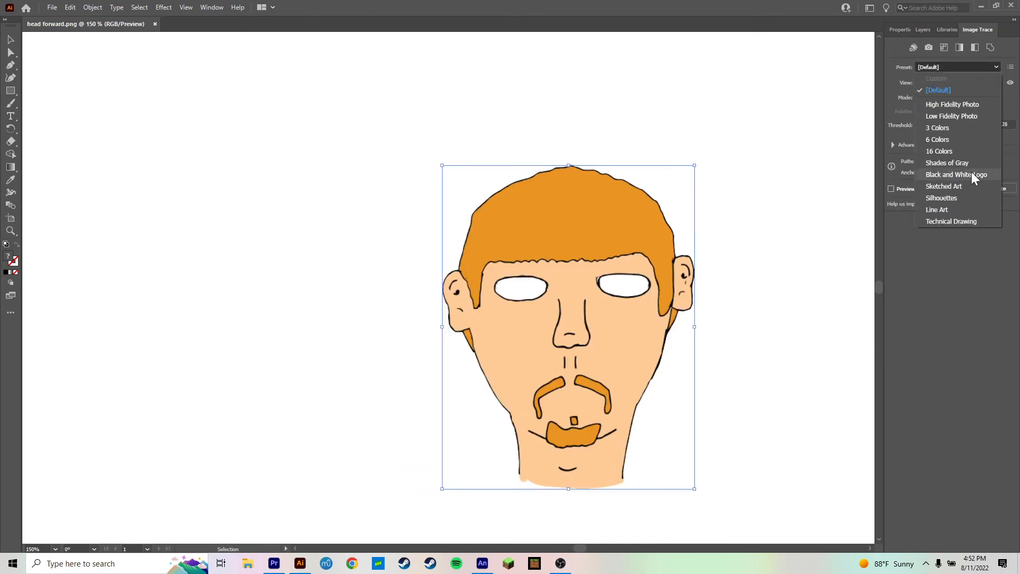
{"action": "left_click", "coordinate": [956, 175]}
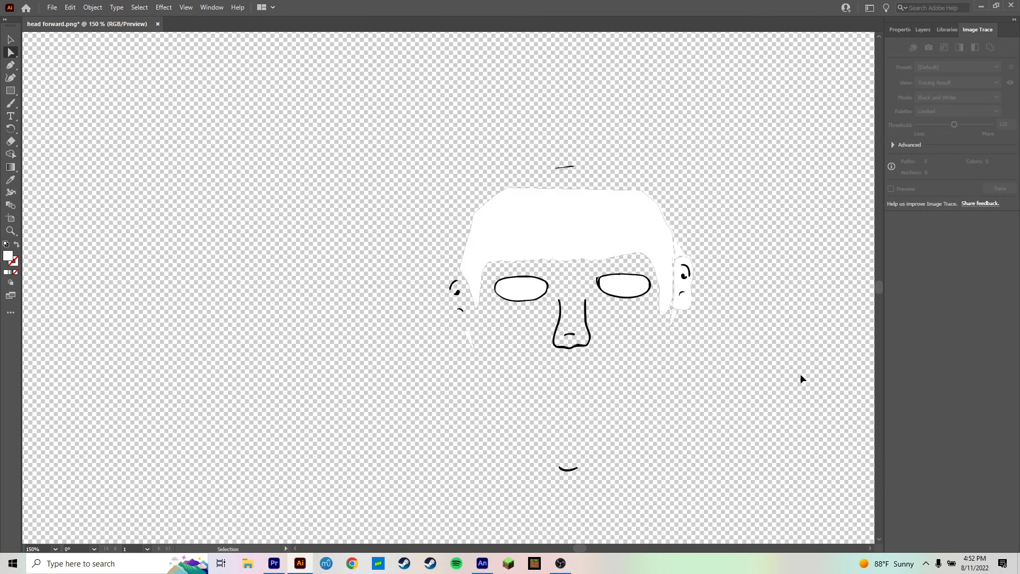